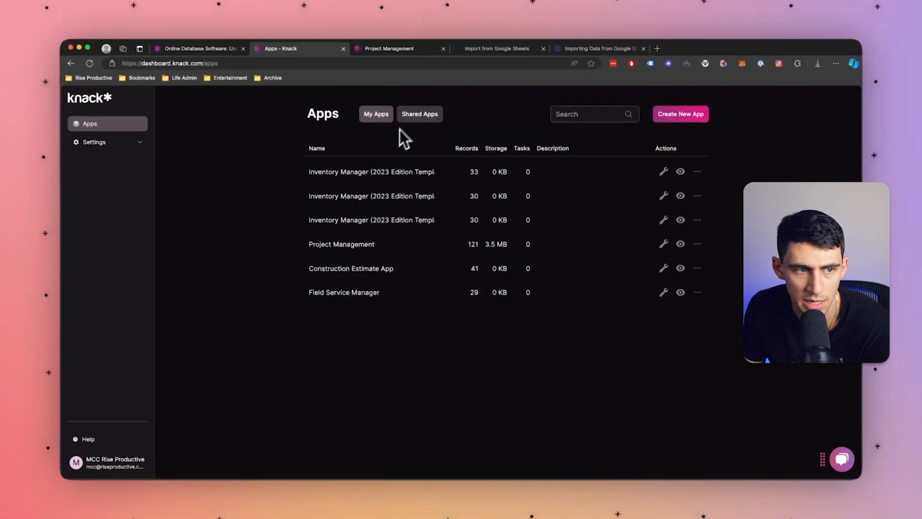
Choose Create with AI from the Create New App options.
{"action": "left_click", "coordinate": [680, 114]}
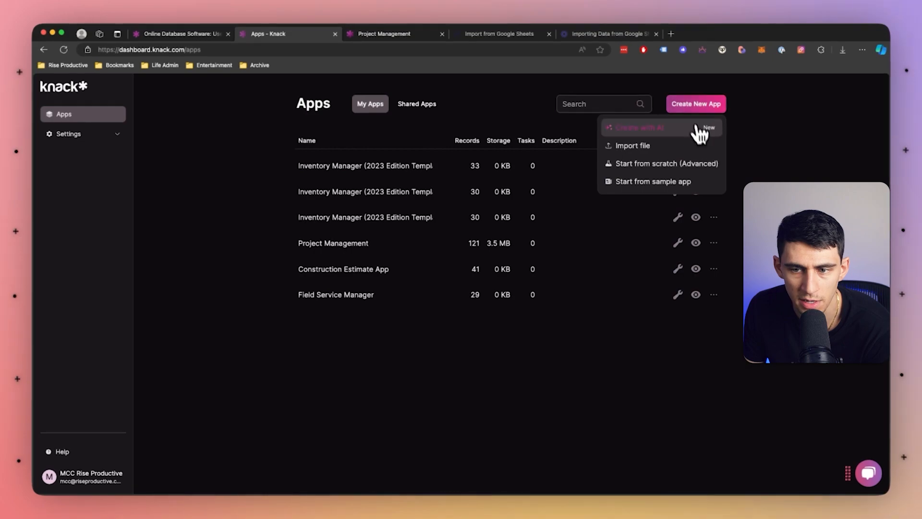
{"action": "left_click", "coordinate": [634, 127]}
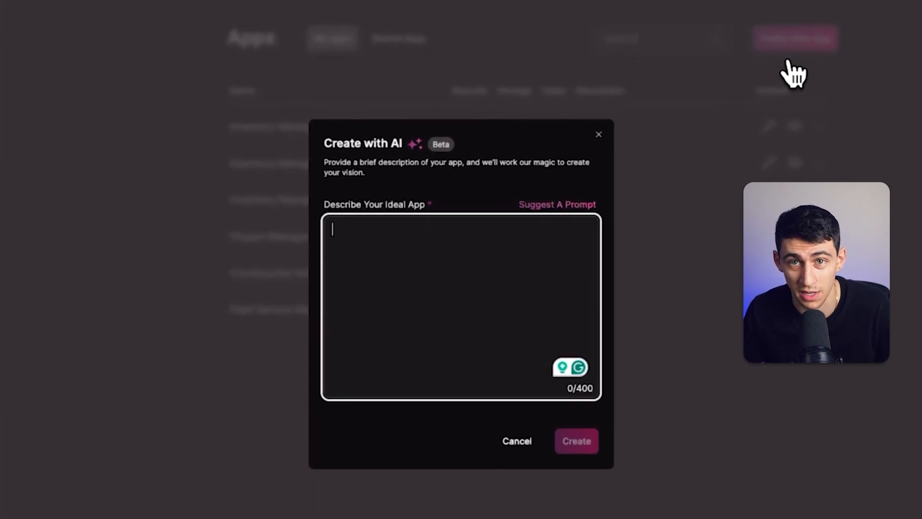
Swap the typed portal description for the suggested higher-education prompt and generate the app.
{"action": "type", "text": "c"}
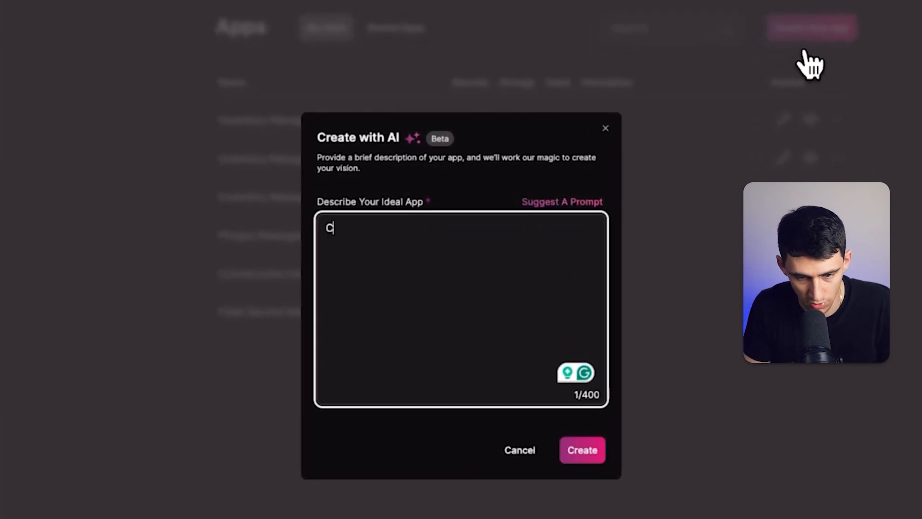
{"action": "type", "text": "Create a custom"}
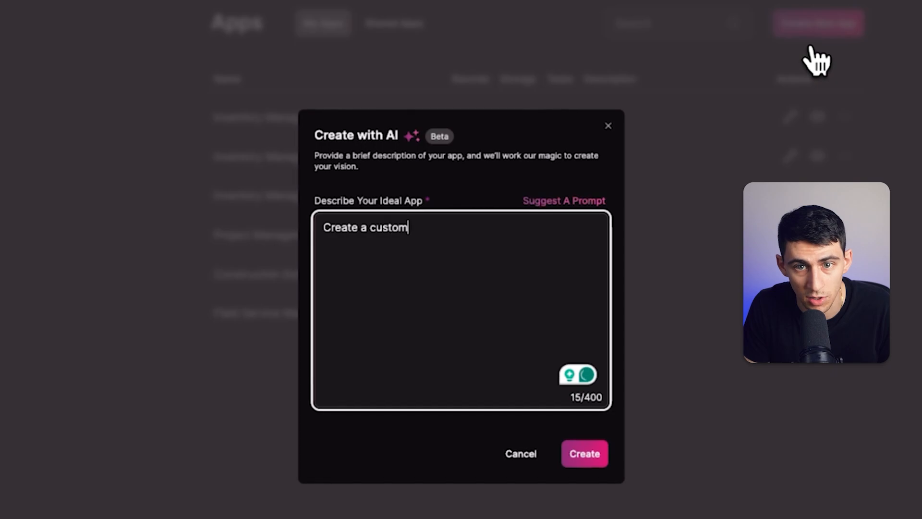
{"action": "type", "text": "er portal for a"}
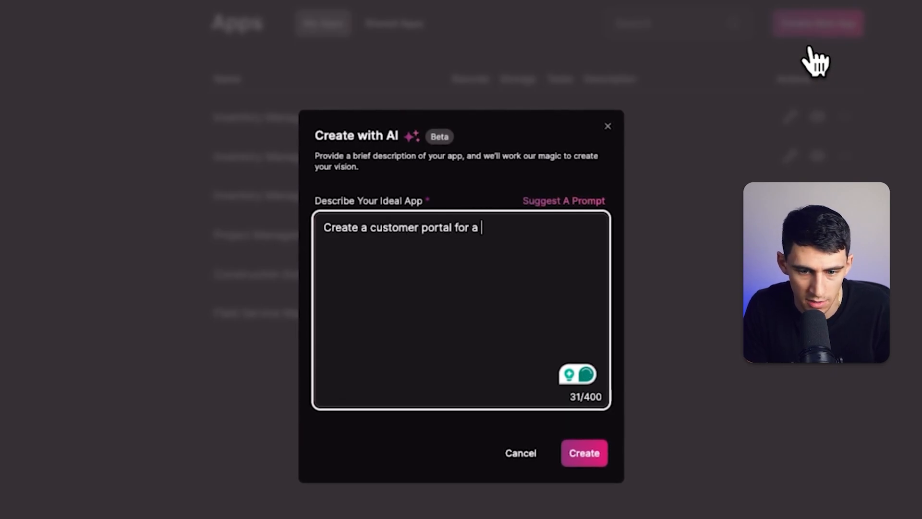
{"action": "type", "text": "content production agency."}
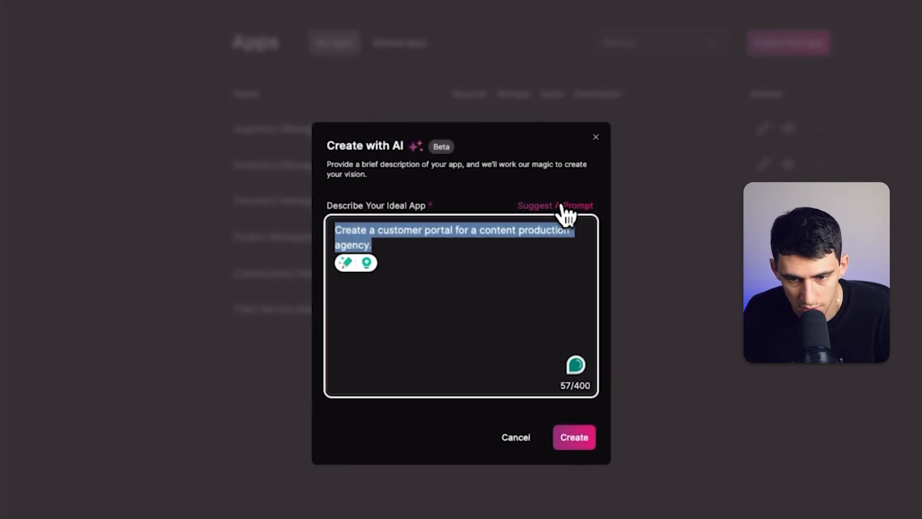
{"action": "left_click", "coordinate": [552, 205]}
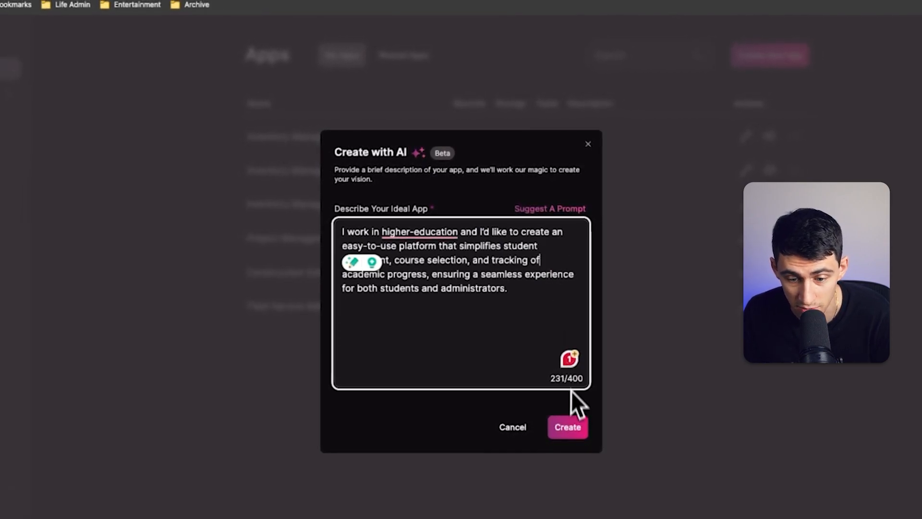
{"action": "left_click", "coordinate": [566, 427]}
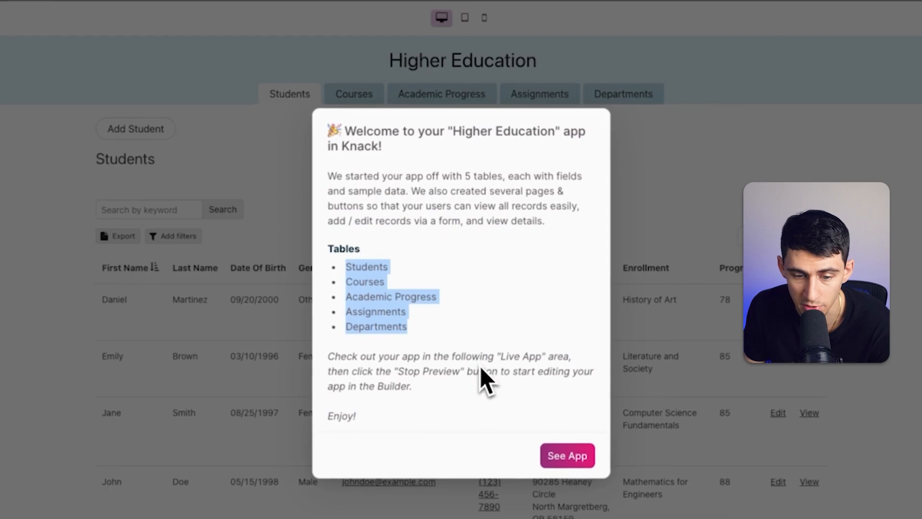
Close the welcome note with See App to view the Students list preview.
{"action": "left_click", "coordinate": [566, 456]}
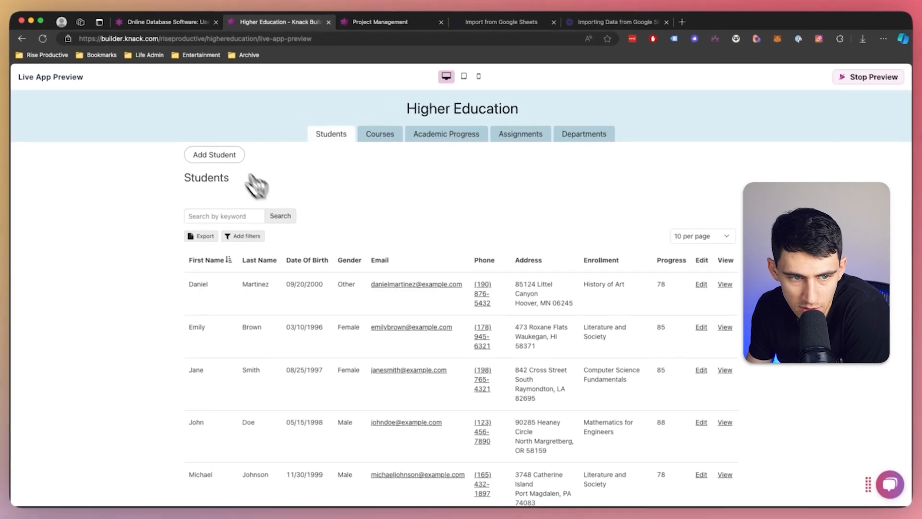
Browse Courses, open Computer Science Fundamentals' edit form, then view Academic Progress records.
{"action": "left_click", "coordinate": [379, 133]}
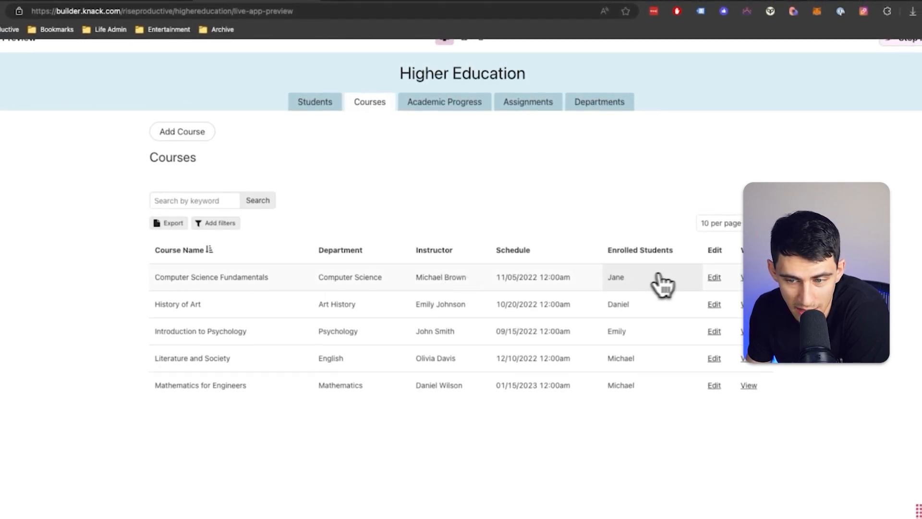
{"action": "left_click", "coordinate": [714, 277]}
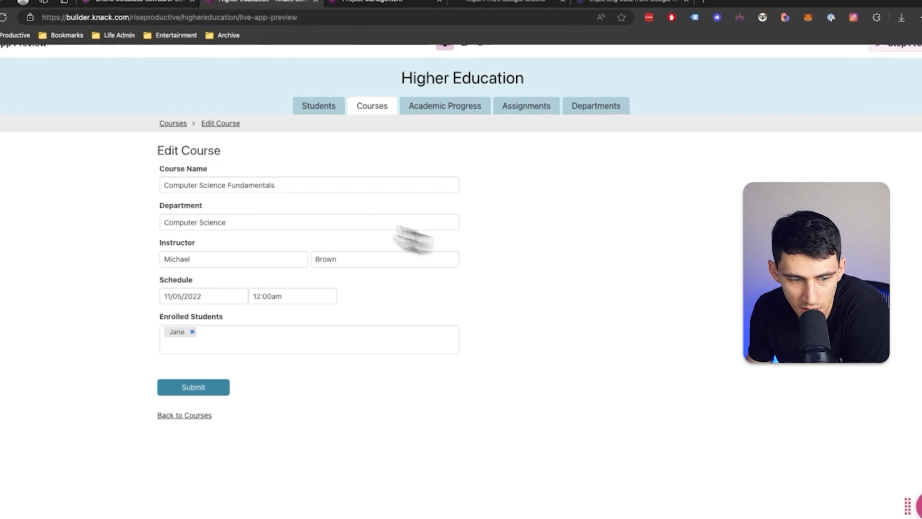
{"action": "left_click", "coordinate": [445, 108]}
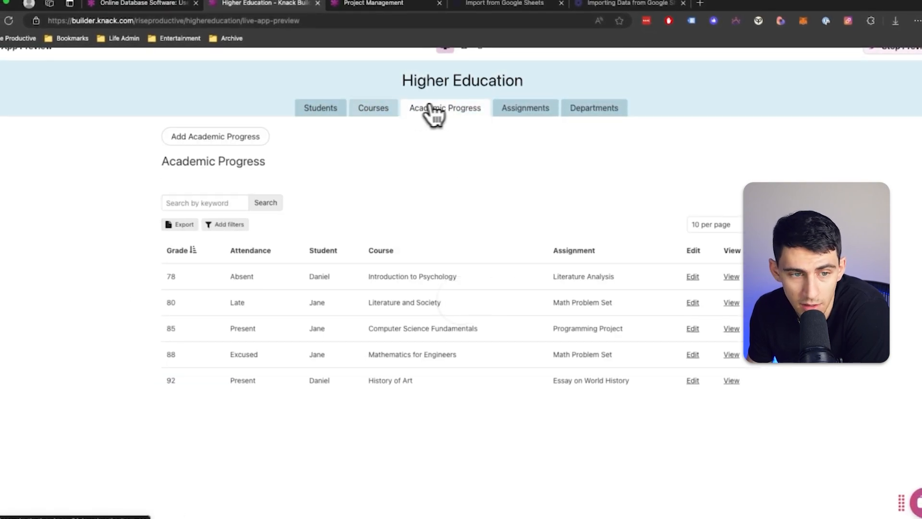
Submit a progress record: Literature and Society, Literature Analysis, grade 95, attendance Present.
{"action": "left_click", "coordinate": [215, 136]}
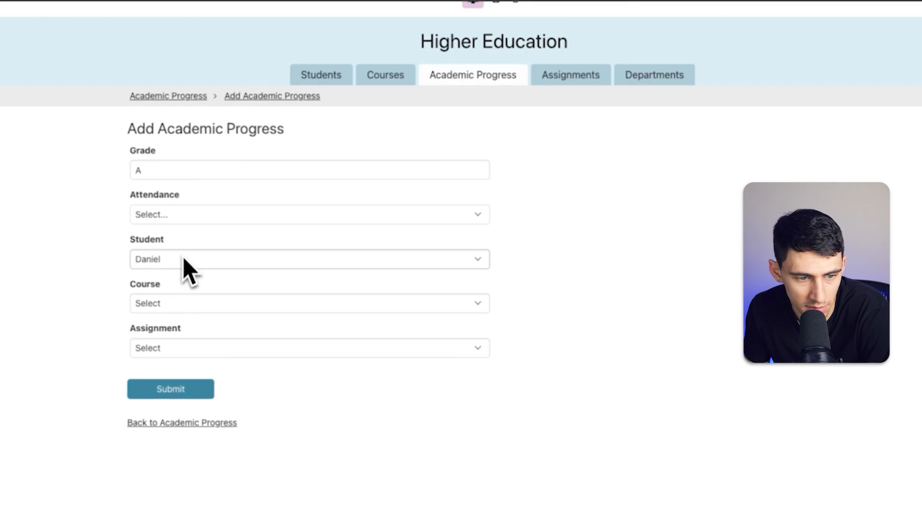
{"action": "left_click", "coordinate": [309, 303]}
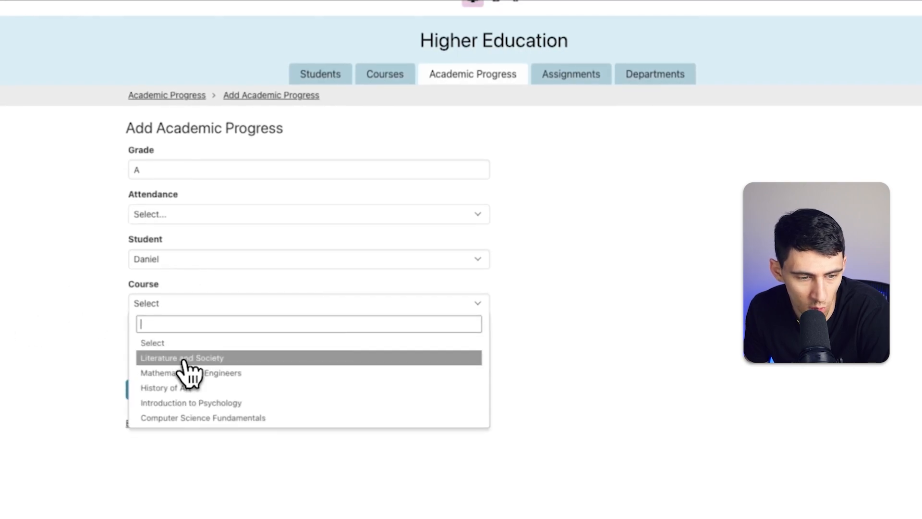
{"action": "left_click", "coordinate": [181, 358]}
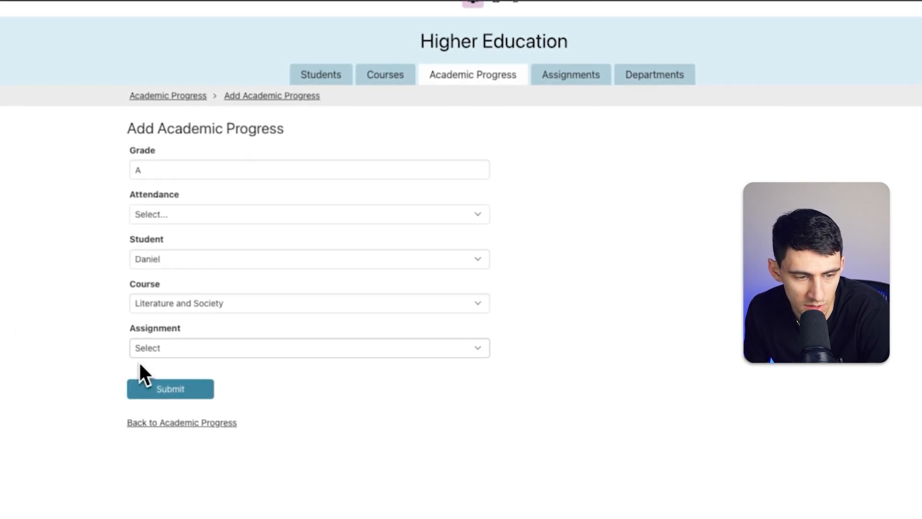
{"action": "left_click", "coordinate": [309, 348]}
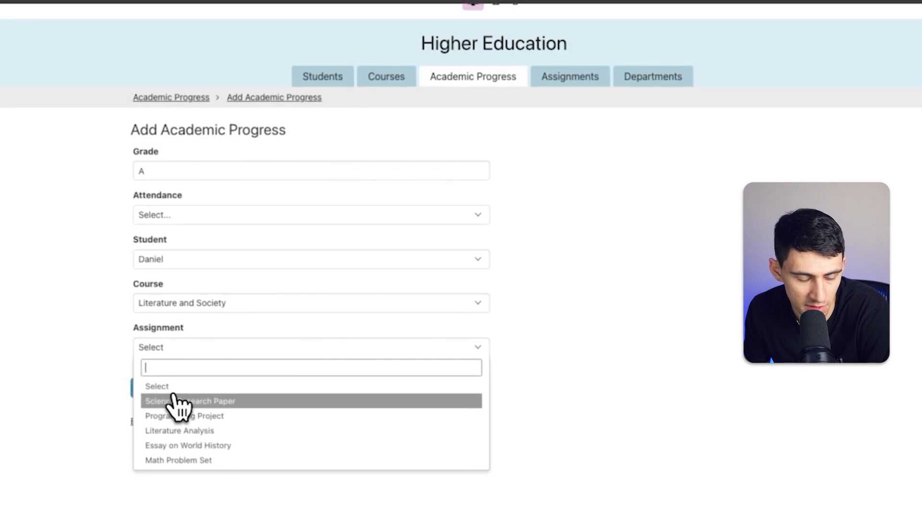
{"action": "left_click", "coordinate": [178, 430]}
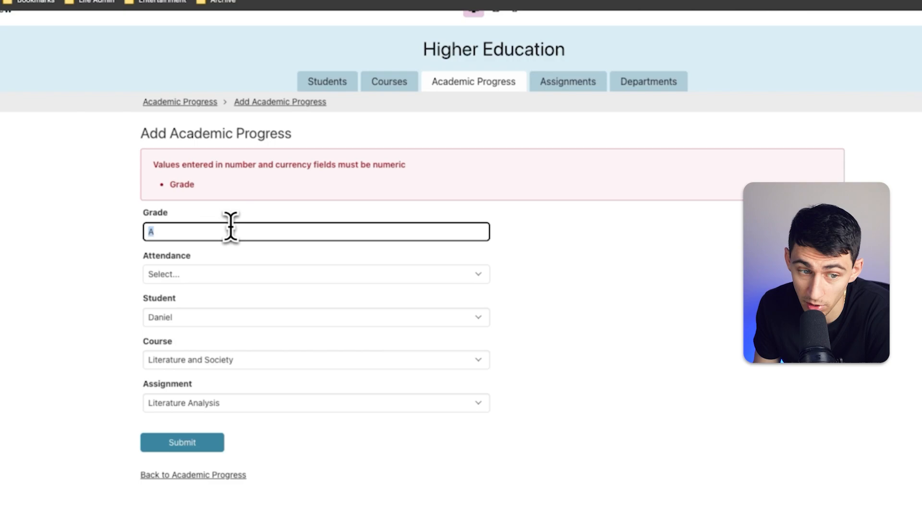
{"action": "type", "text": "95"}
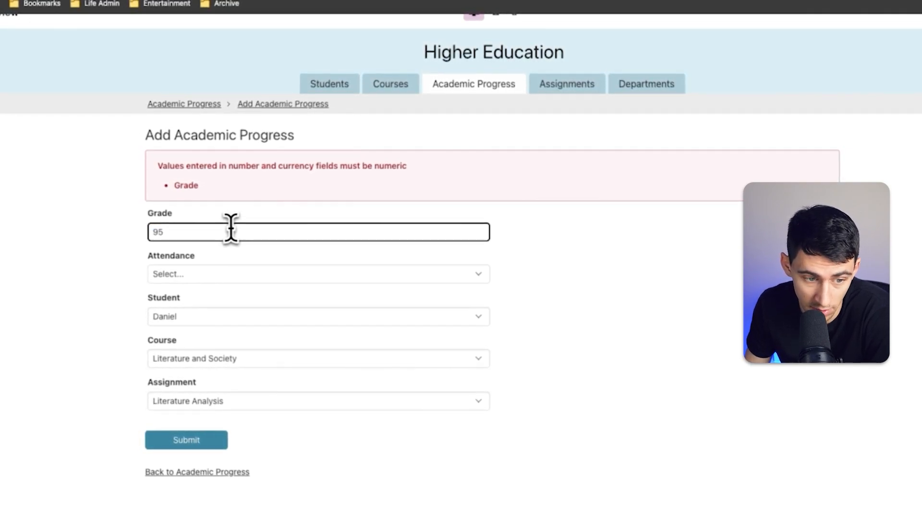
{"action": "left_click", "coordinate": [319, 274]}
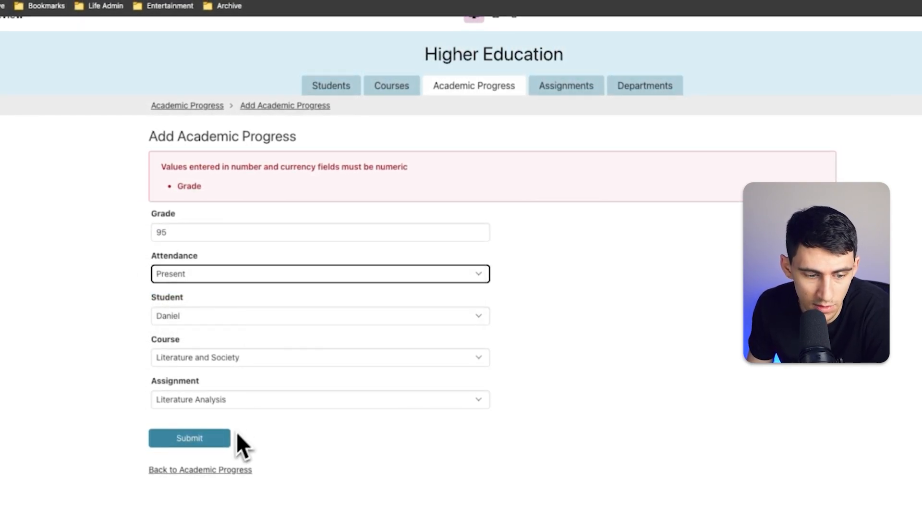
{"action": "left_click", "coordinate": [189, 438]}
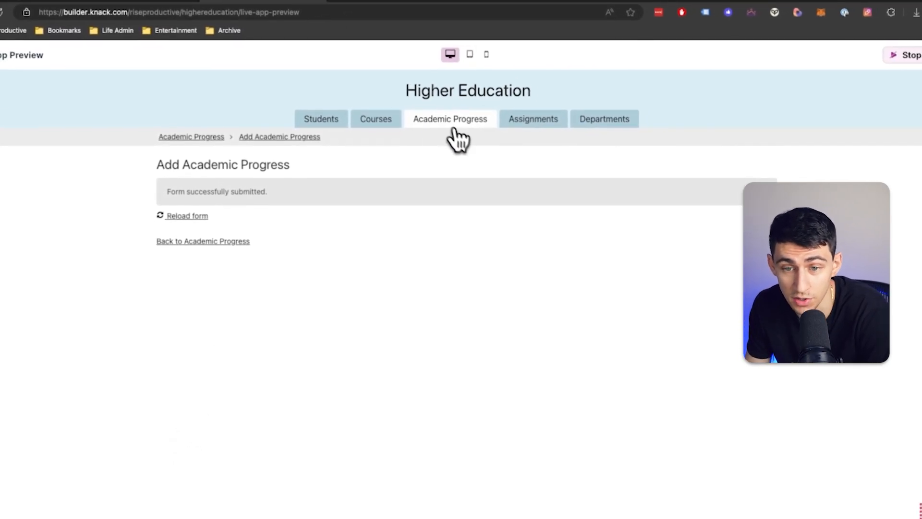
Preview the app at tablet and phone widths, then return to desktop width.
{"action": "left_click", "coordinate": [464, 66]}
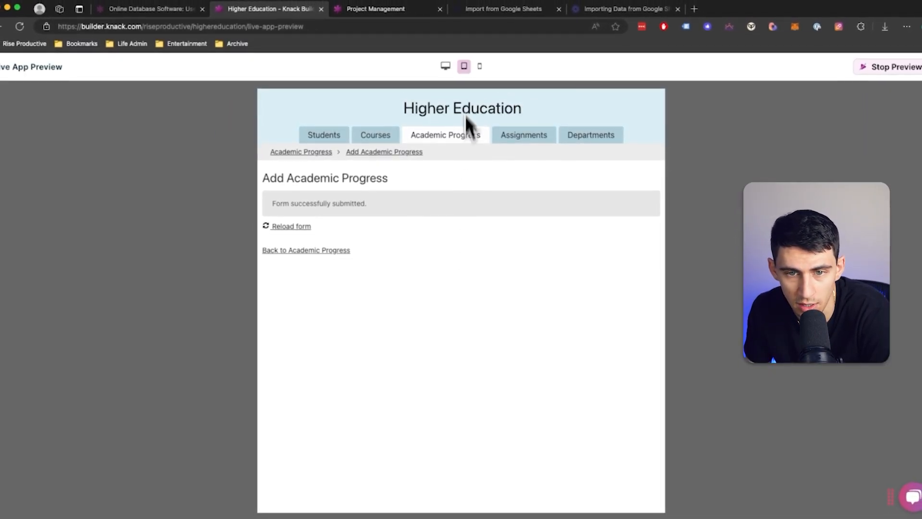
{"action": "left_click", "coordinate": [480, 66]}
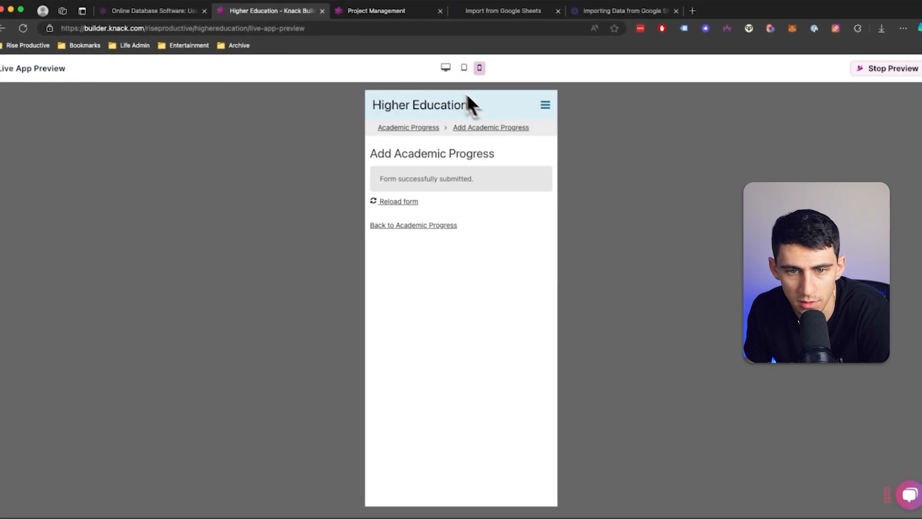
{"action": "left_click", "coordinate": [445, 67]}
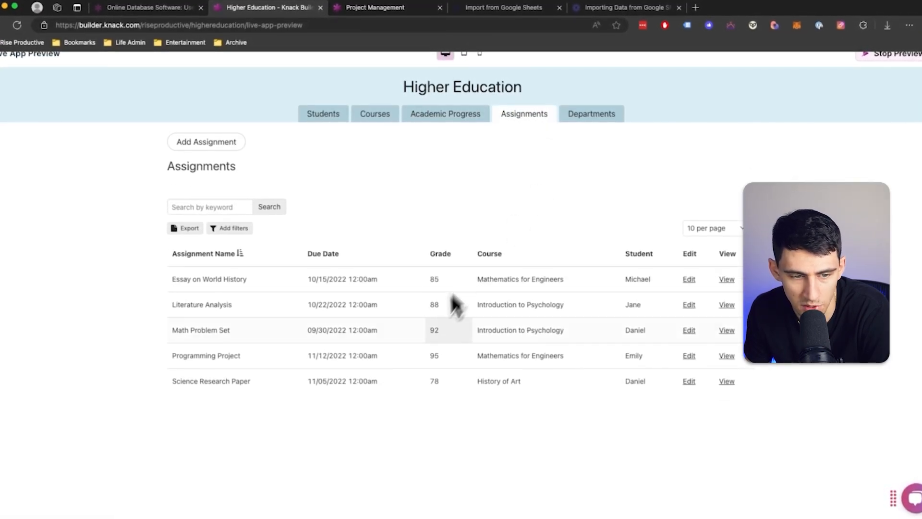
Browse the Departments and Students lists, then exit the preview to App Settings.
{"action": "left_click", "coordinate": [592, 111]}
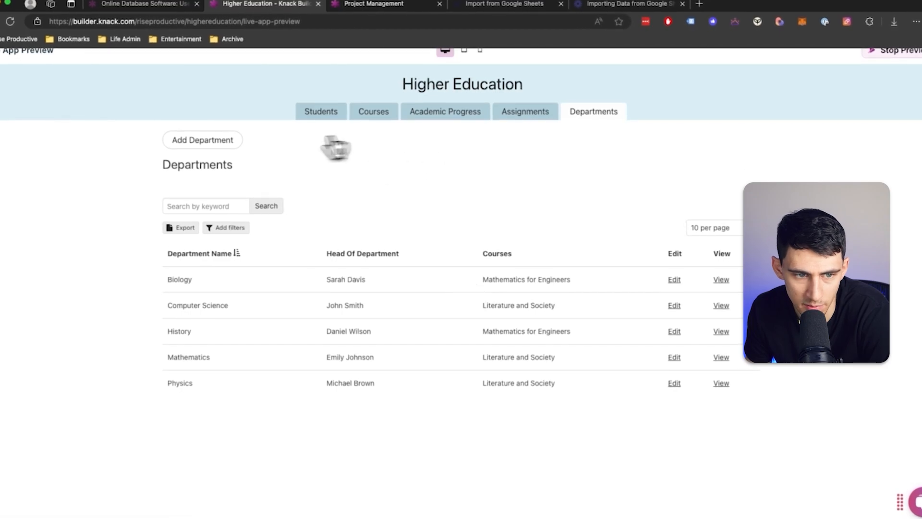
{"action": "left_click", "coordinate": [322, 112]}
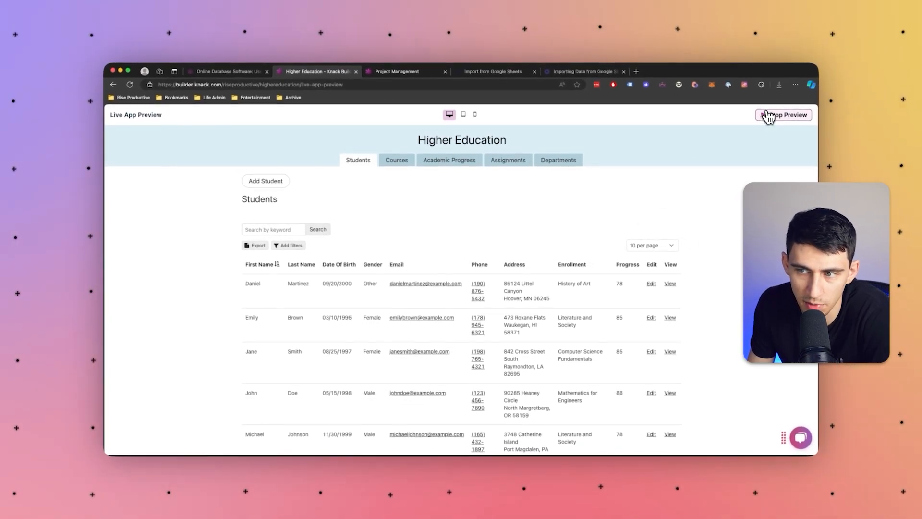
{"action": "left_click", "coordinate": [783, 114]}
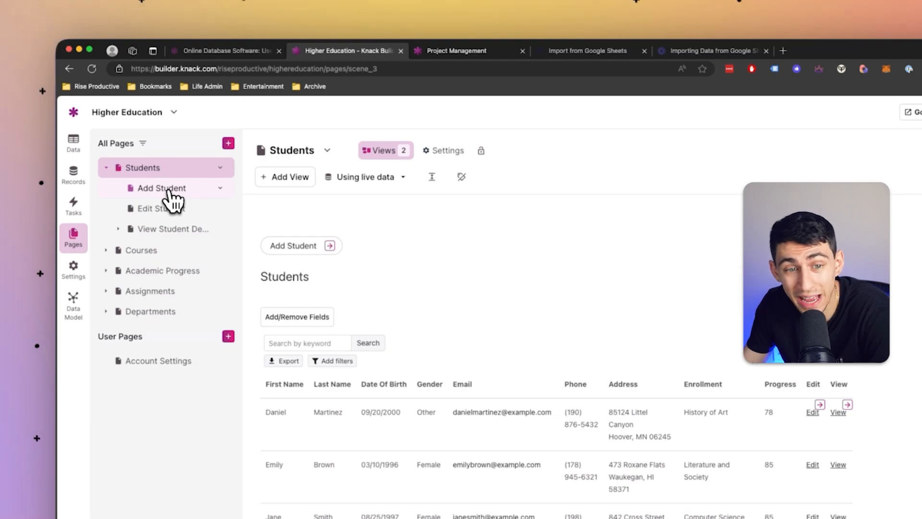
{"action": "left_click", "coordinate": [73, 268]}
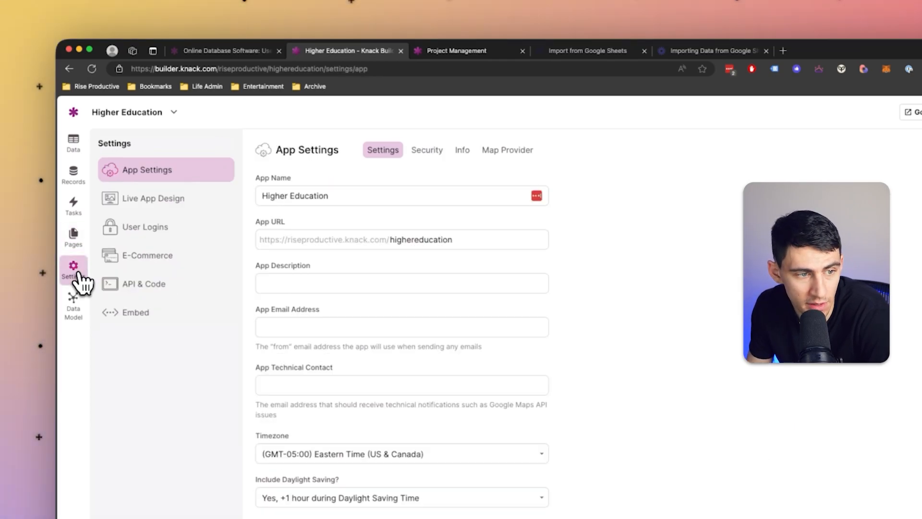
Inspect the Students table fields, then the Administrators and Accounts role fields.
{"action": "left_click", "coordinate": [73, 175]}
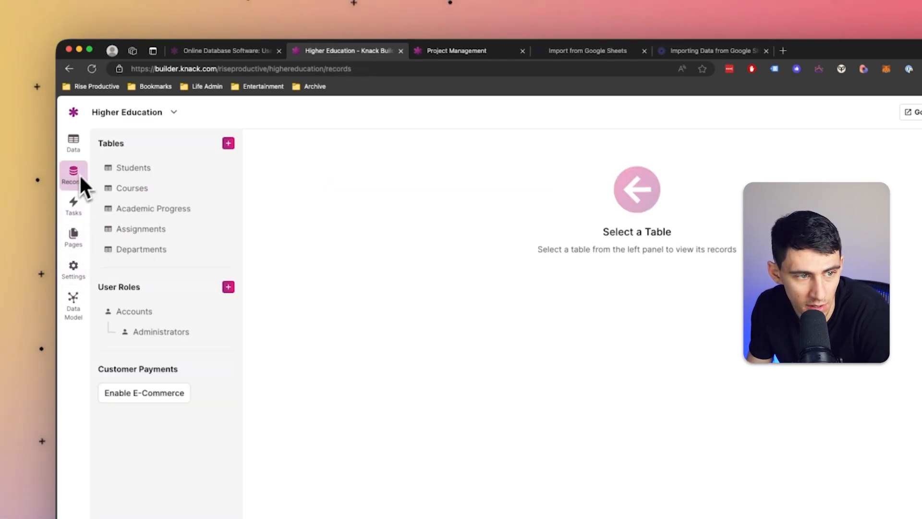
{"action": "left_click", "coordinate": [133, 167]}
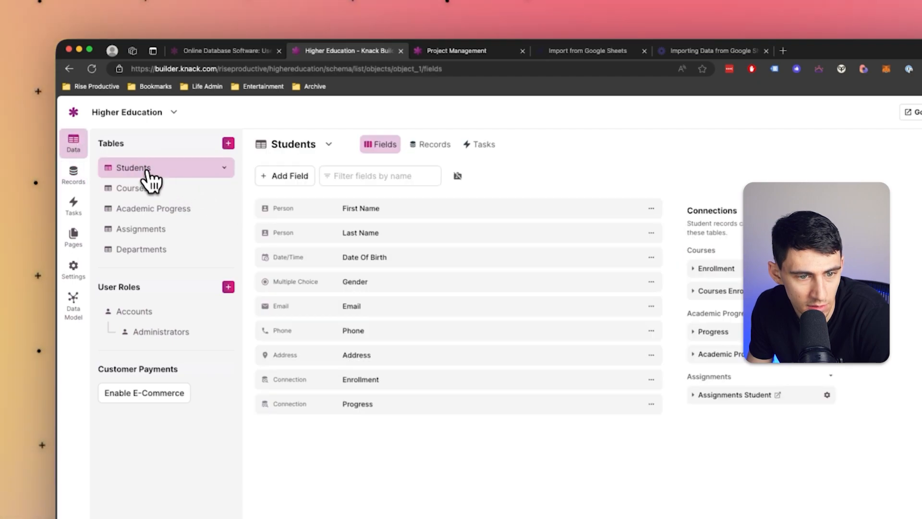
{"action": "mouse_move", "coordinate": [535, 344]}
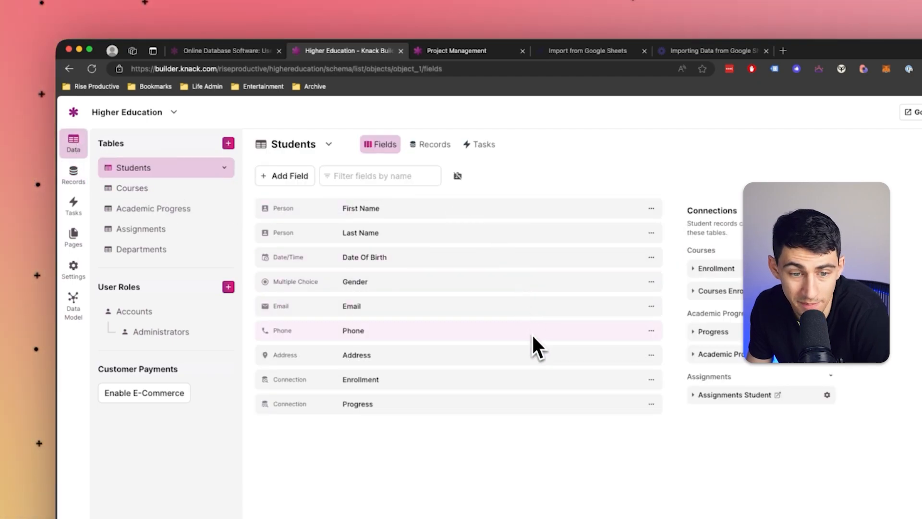
{"action": "mouse_move", "coordinate": [159, 331]}
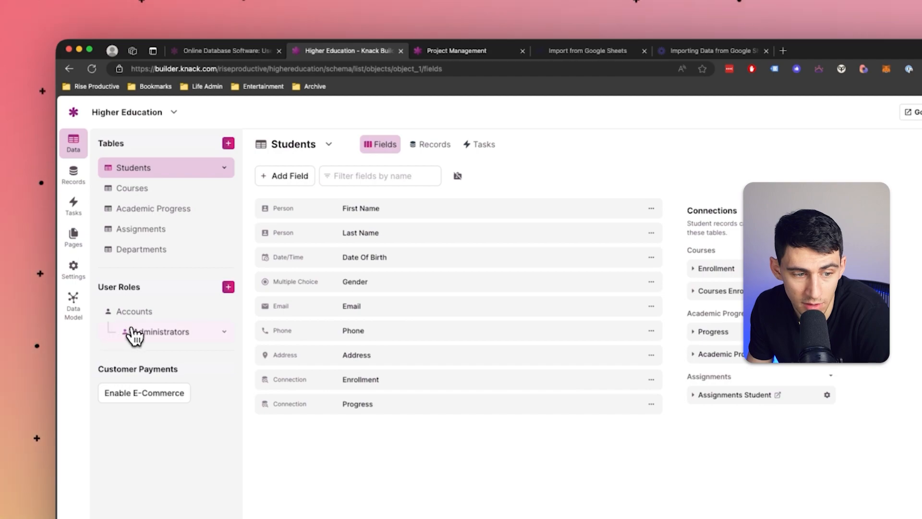
{"action": "left_click", "coordinate": [160, 332]}
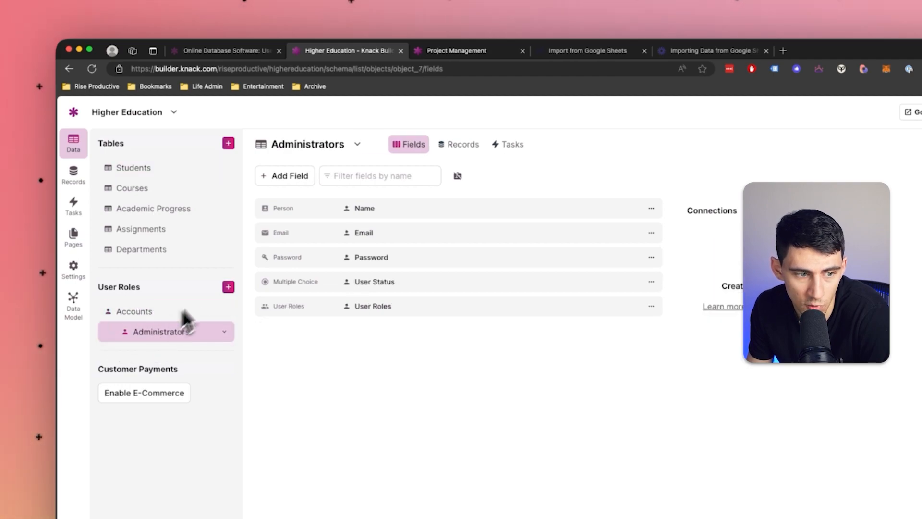
{"action": "left_click", "coordinate": [134, 311]}
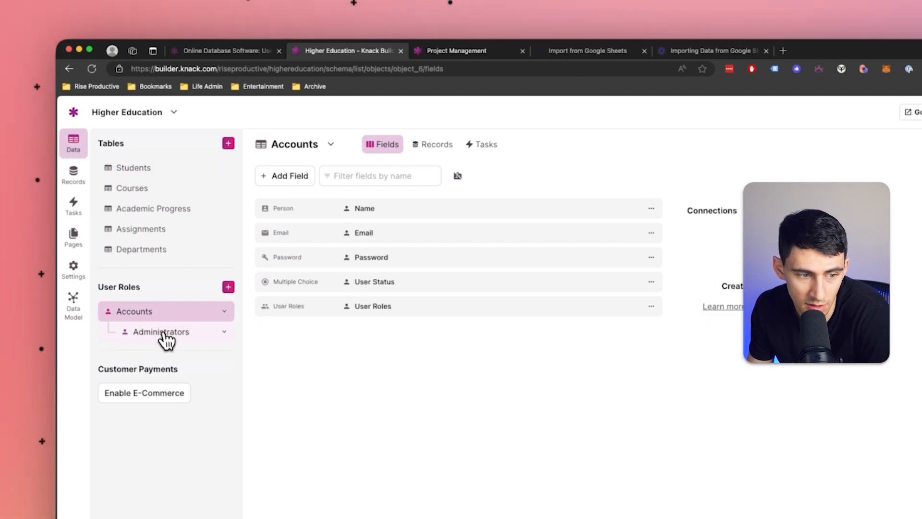
{"action": "left_click", "coordinate": [160, 331]}
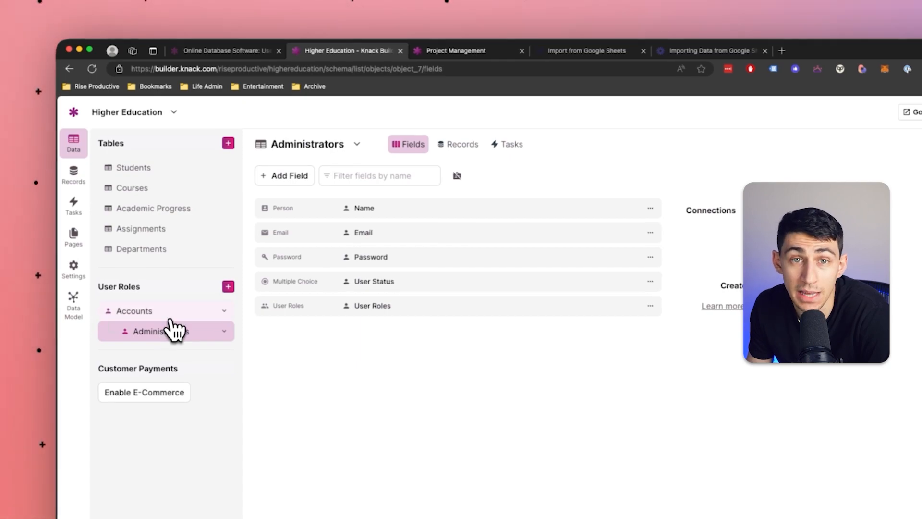
{"action": "mouse_move", "coordinate": [159, 310]}
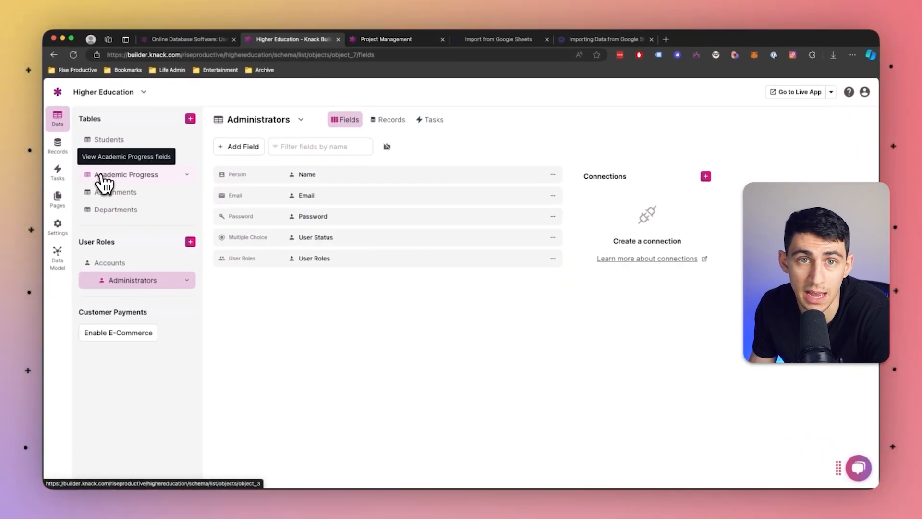
Inspect the Students table's Progress connection field settings.
{"action": "left_click", "coordinate": [109, 139]}
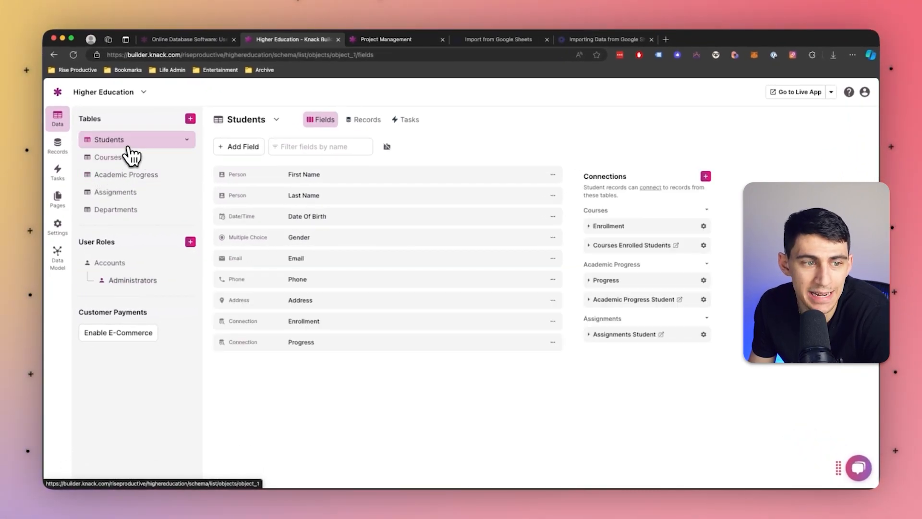
{"action": "mouse_move", "coordinate": [478, 204]}
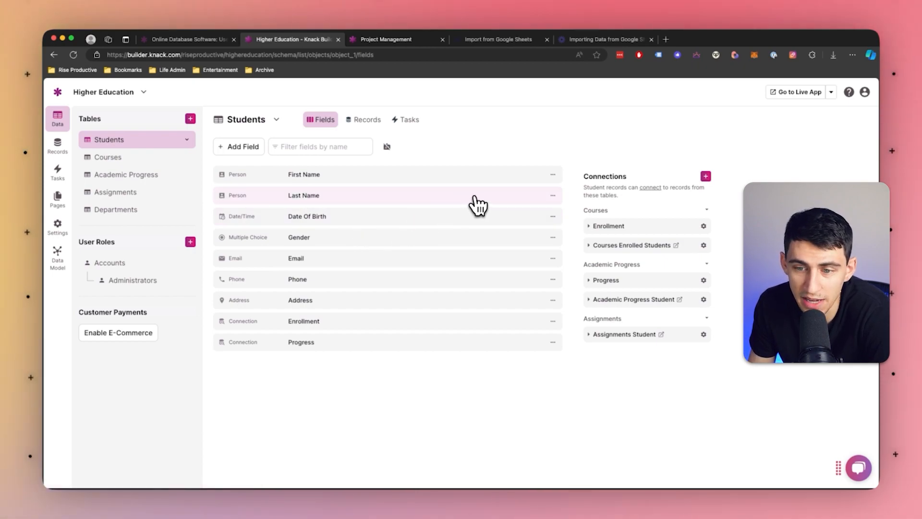
{"action": "mouse_move", "coordinate": [547, 187]}
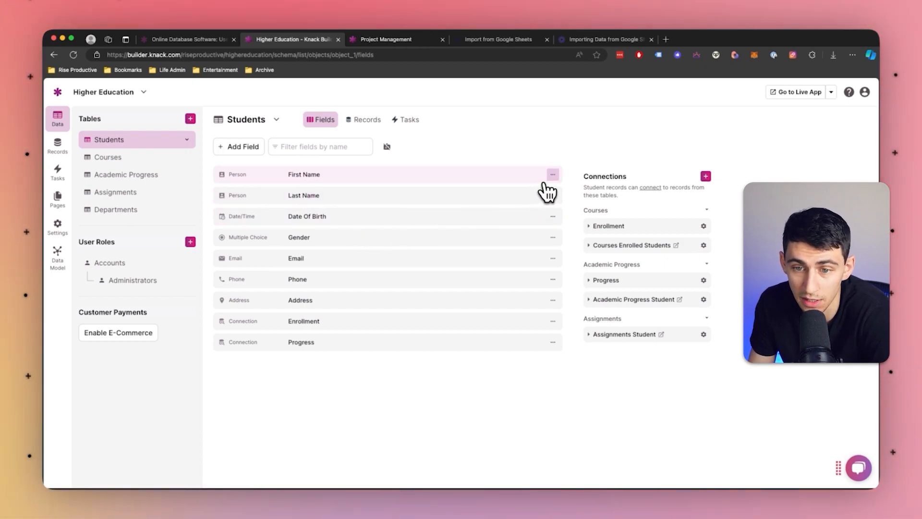
{"action": "left_click", "coordinate": [553, 341]}
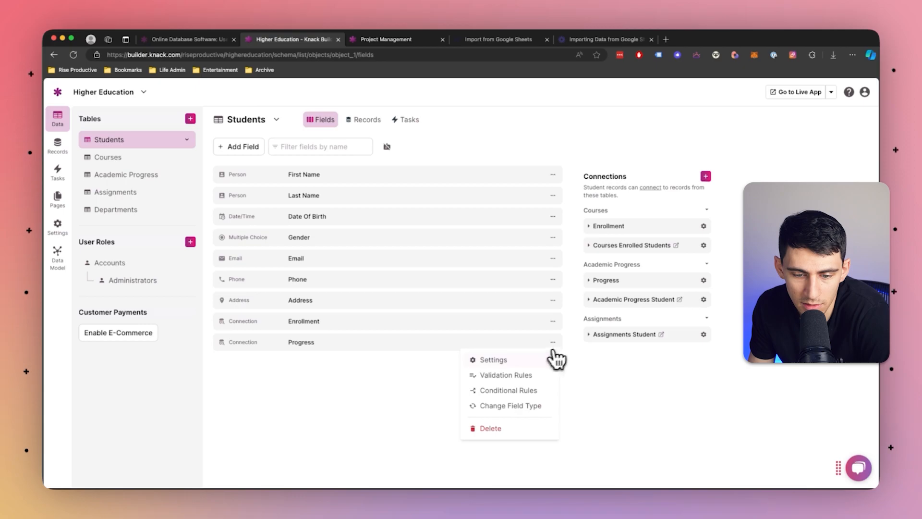
{"action": "left_click", "coordinate": [493, 360]}
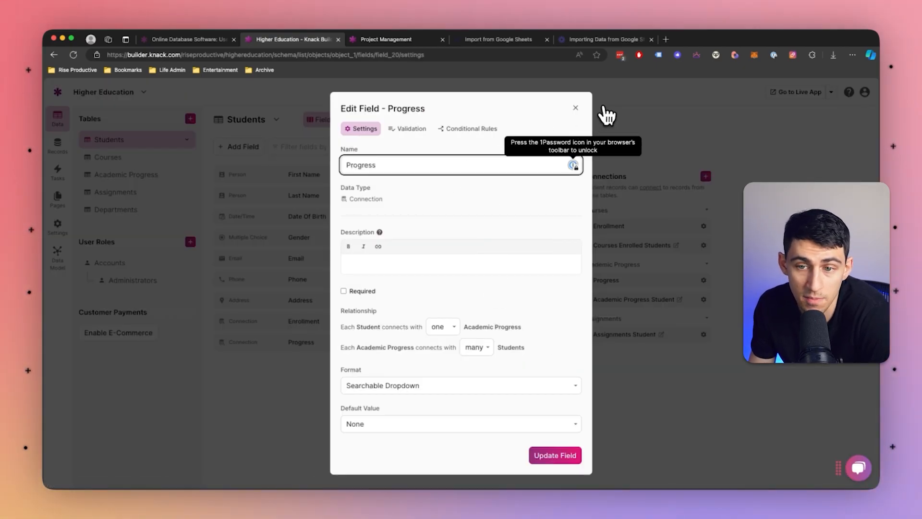
{"action": "left_click", "coordinate": [576, 107]}
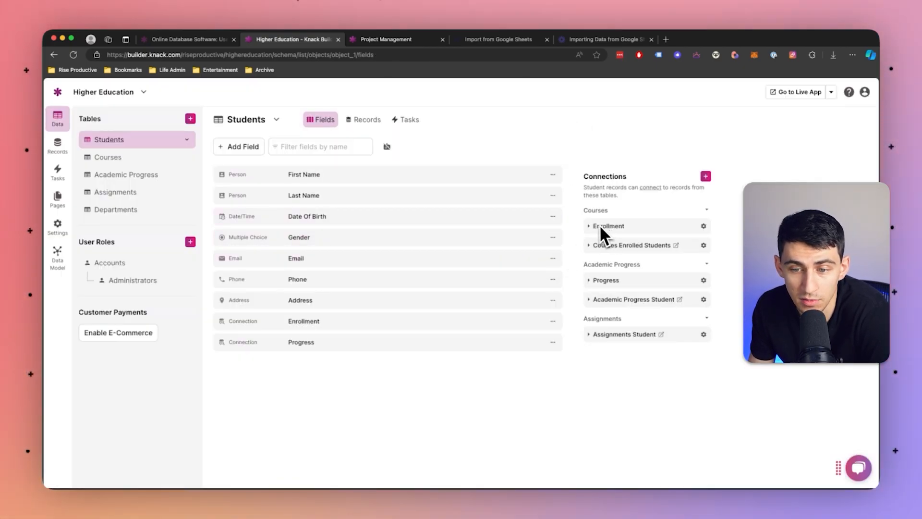
Expand Enrollment and inspect the Enrolled Students connection settings.
{"action": "left_click", "coordinate": [608, 225]}
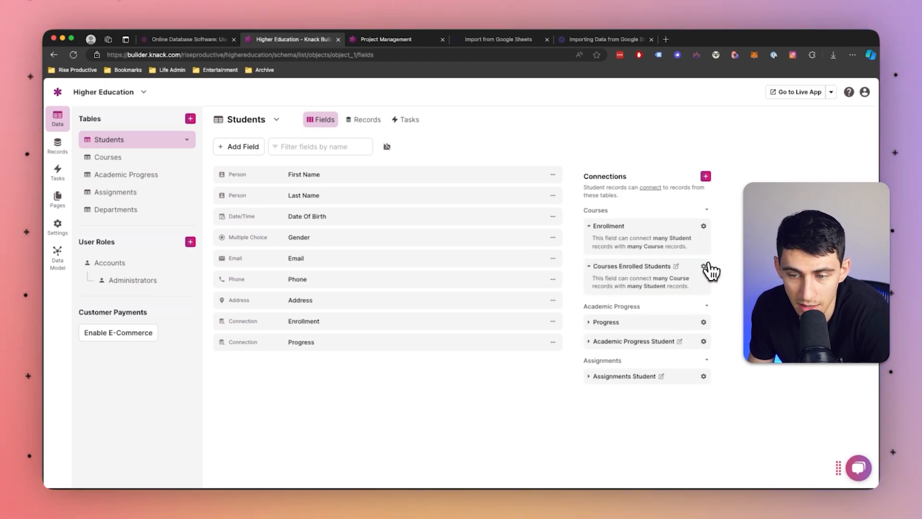
{"action": "left_click", "coordinate": [703, 266]}
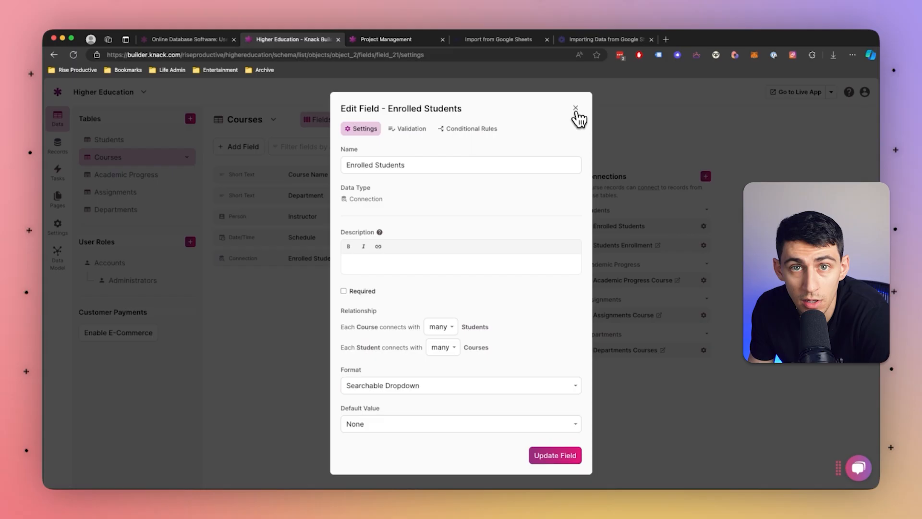
{"action": "left_click", "coordinate": [576, 109]}
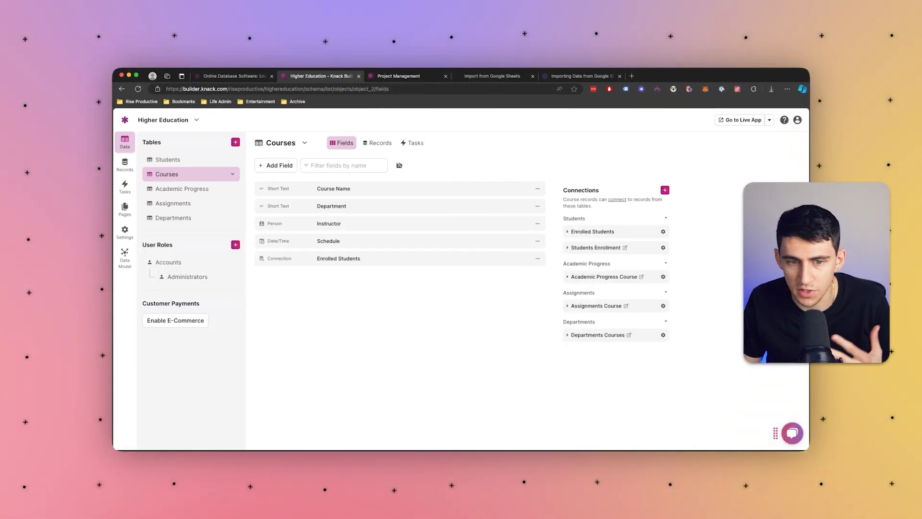
{"action": "mouse_move", "coordinate": [739, 119]}
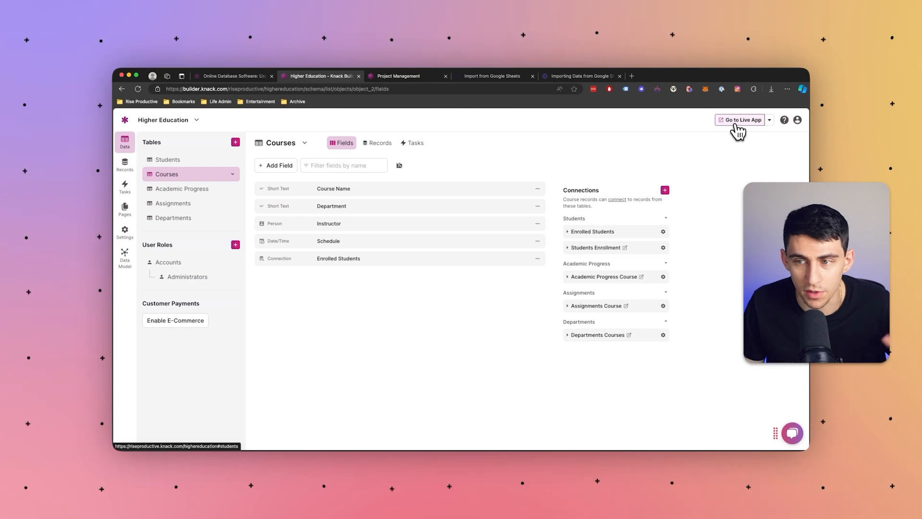
{"action": "mouse_move", "coordinate": [699, 353]}
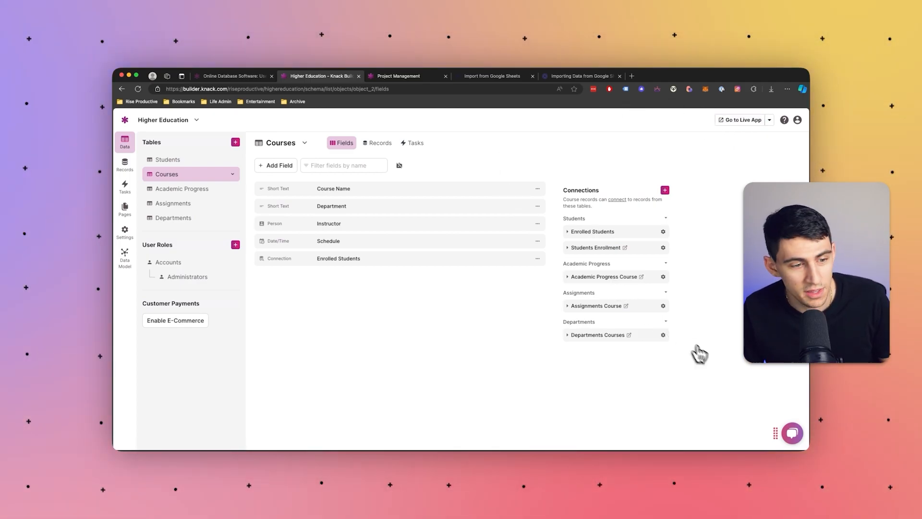
Cancel the Enable E-Commerce prompt and go to the app's Pages.
{"action": "left_click", "coordinate": [175, 320]}
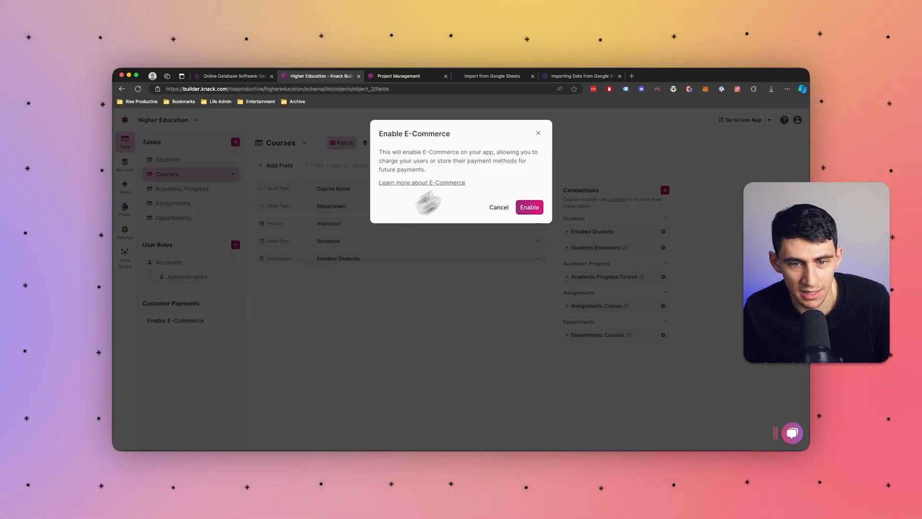
{"action": "left_click", "coordinate": [498, 207]}
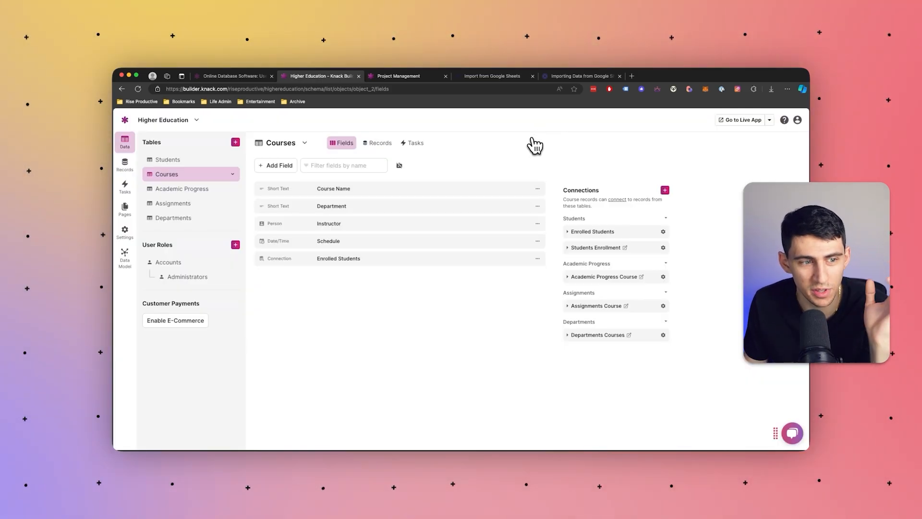
{"action": "left_click", "coordinate": [124, 210]}
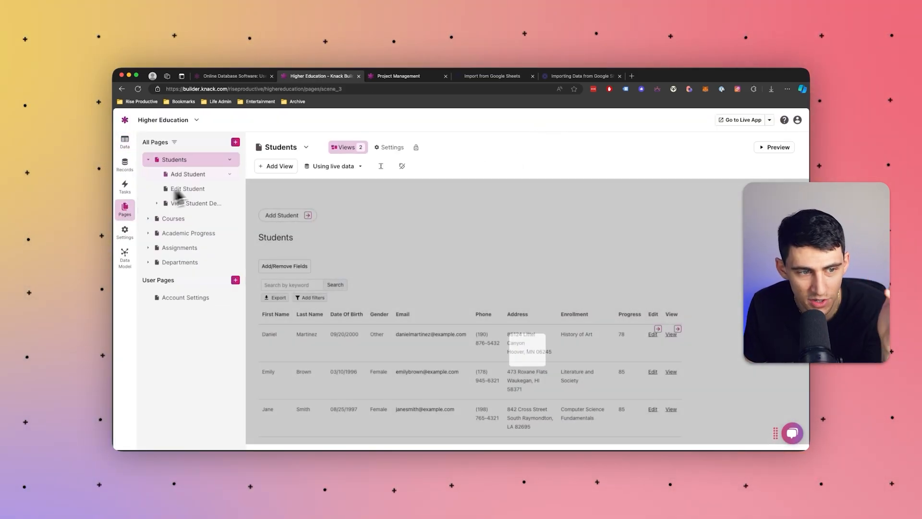
{"action": "mouse_move", "coordinate": [179, 246]}
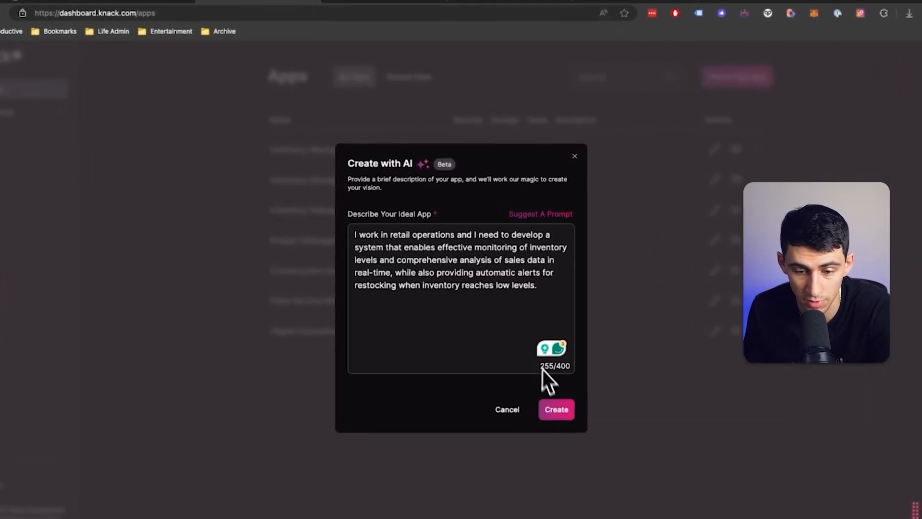
Create the Retail Operations app from the inventory prompt and dismiss the welcome popup.
{"action": "left_click", "coordinate": [555, 409]}
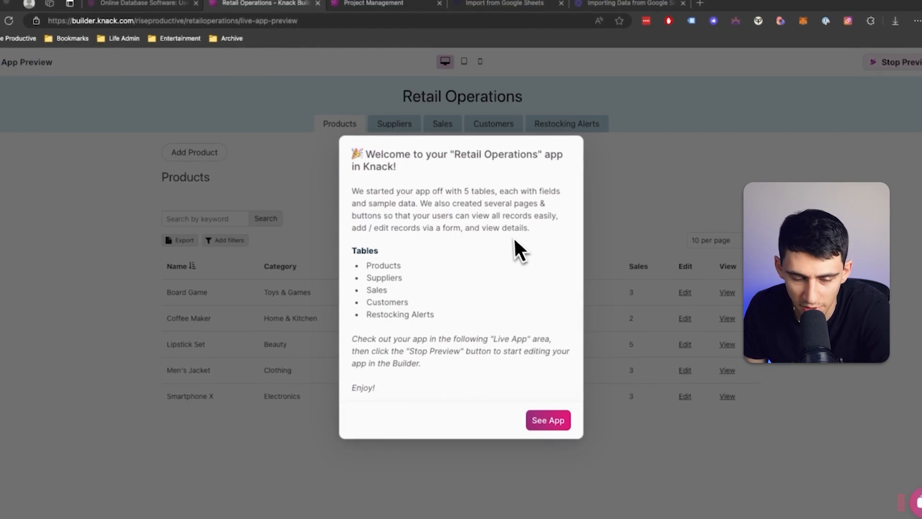
{"action": "left_click", "coordinate": [547, 420]}
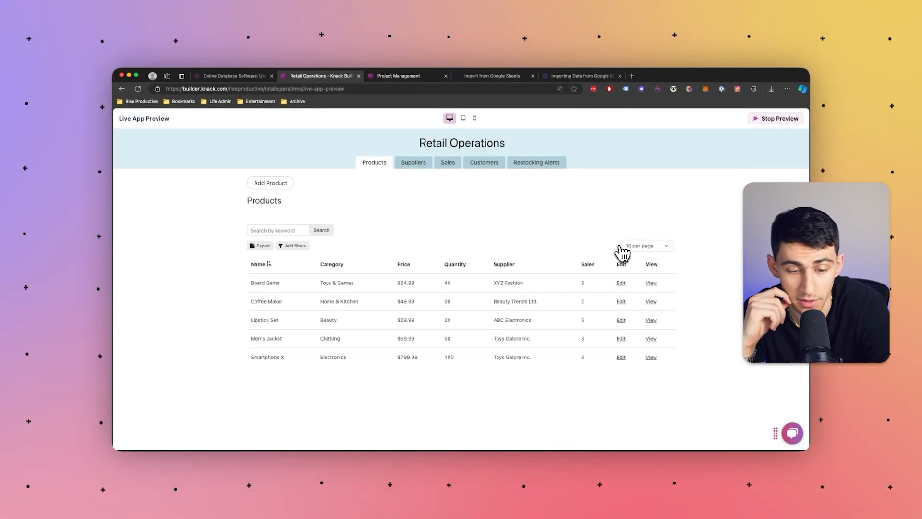
{"action": "mouse_move", "coordinate": [536, 162]}
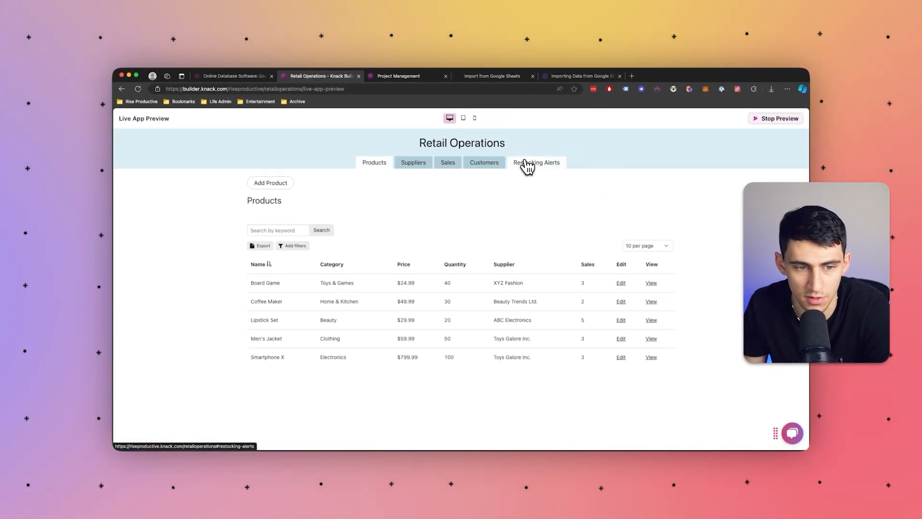